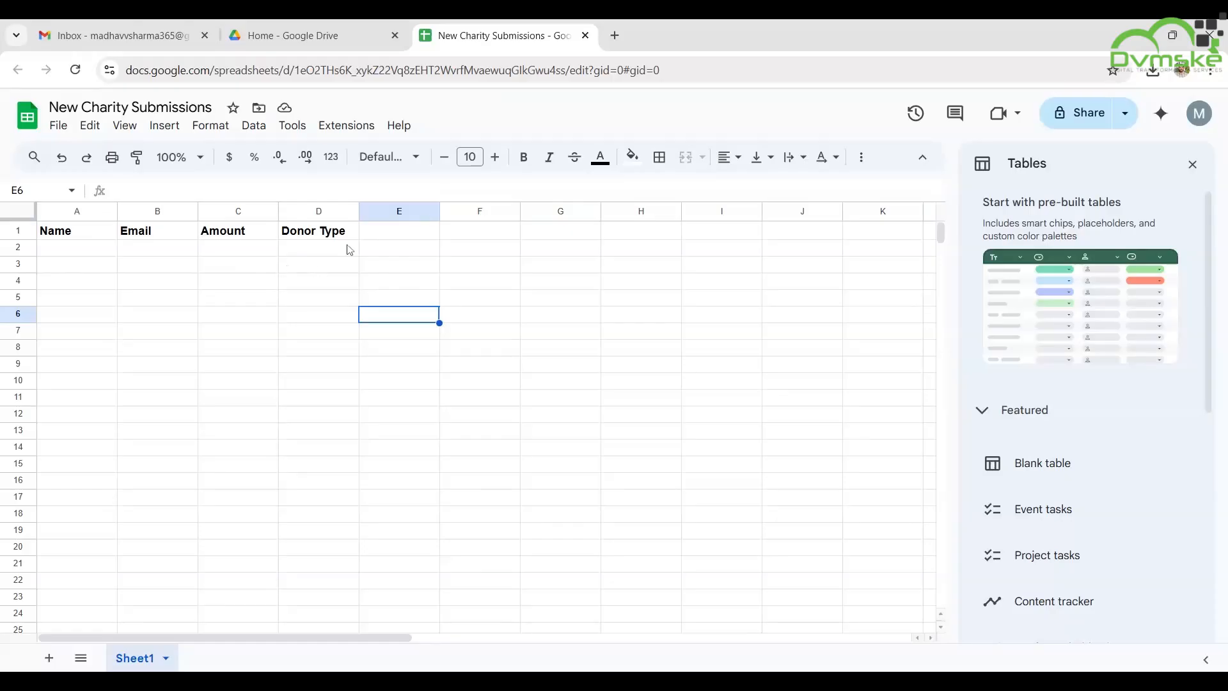
{"action": "mouse_move", "coordinate": [711, 631]}
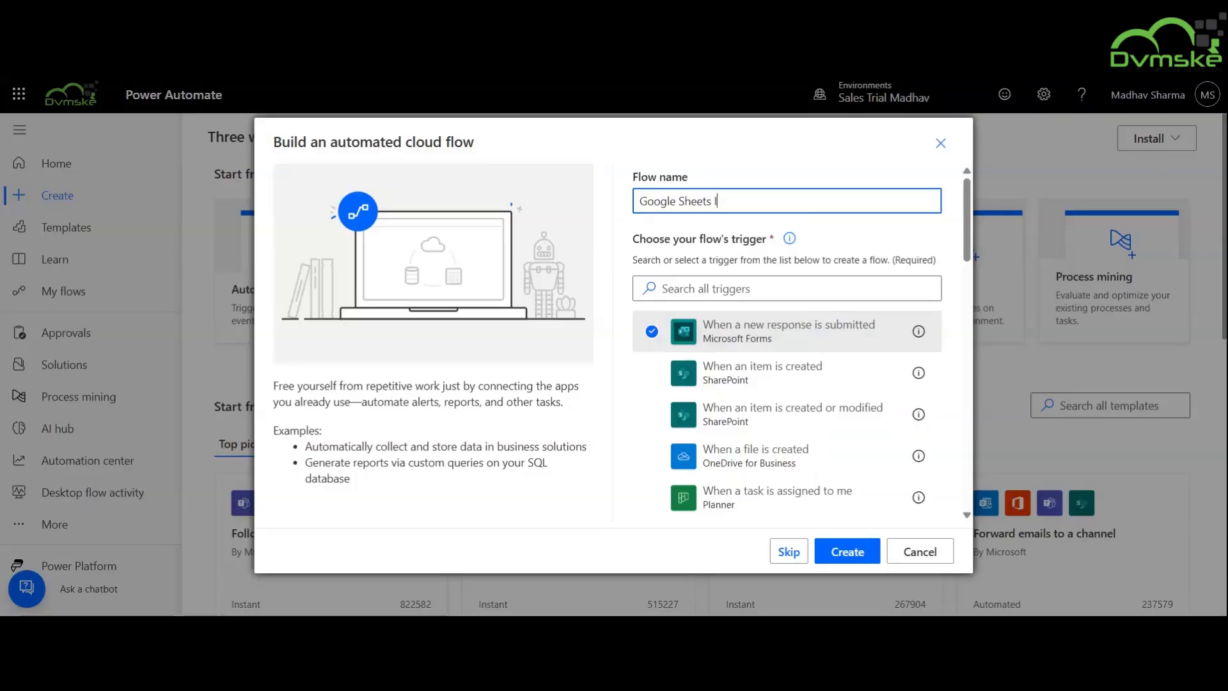
Step: Name the flow 'Google Sheets Integration' and create it with the Forms new-response trigger
{"action": "type", "text": "Integration"}
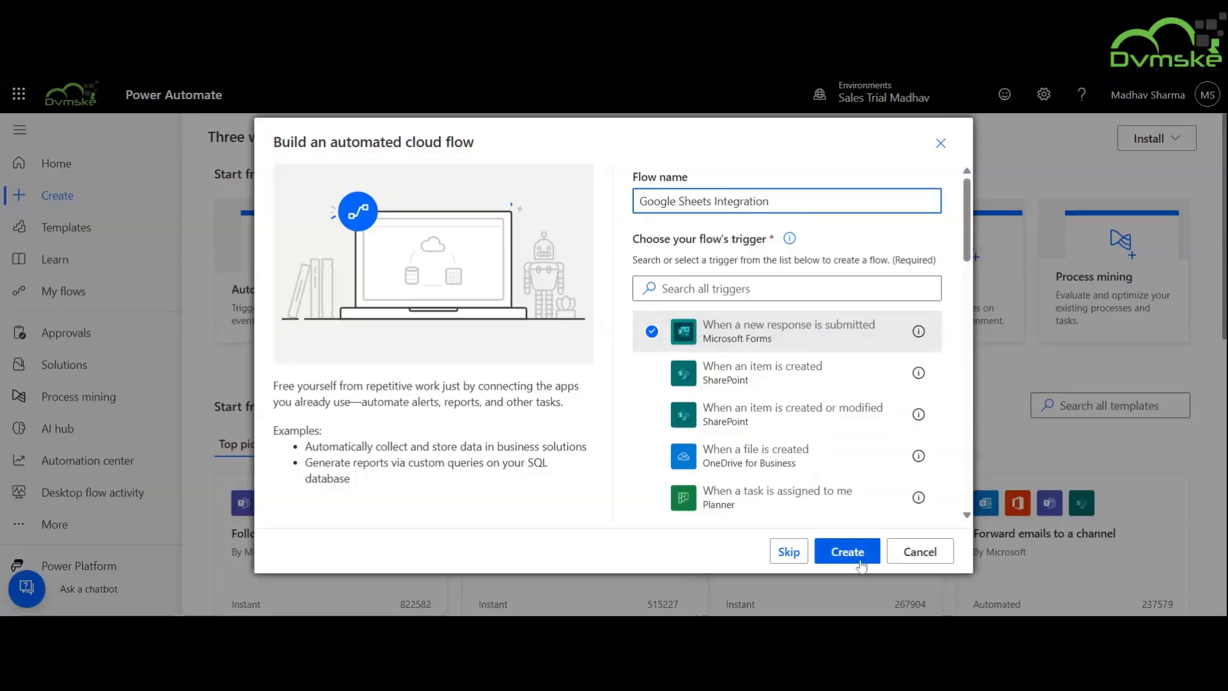
{"action": "left_click", "coordinate": [847, 550]}
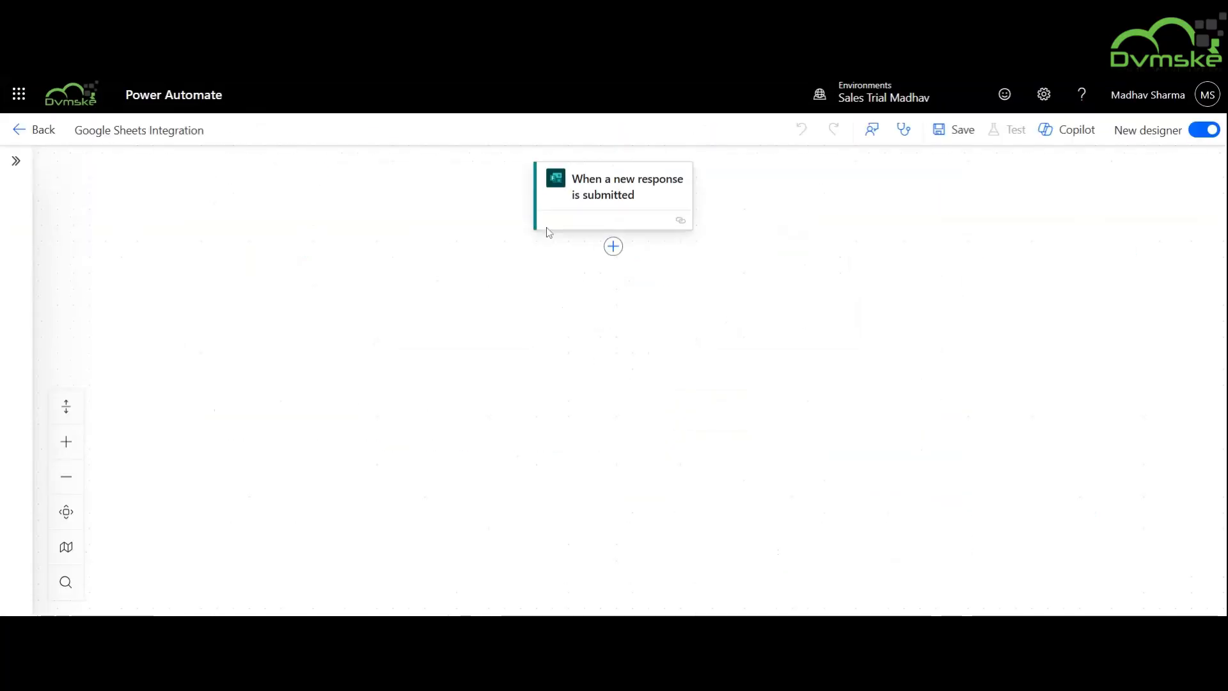
Step: Add a Get response details step pointed at the Charity Form, ready for a following step
{"action": "left_click", "coordinate": [612, 187]}
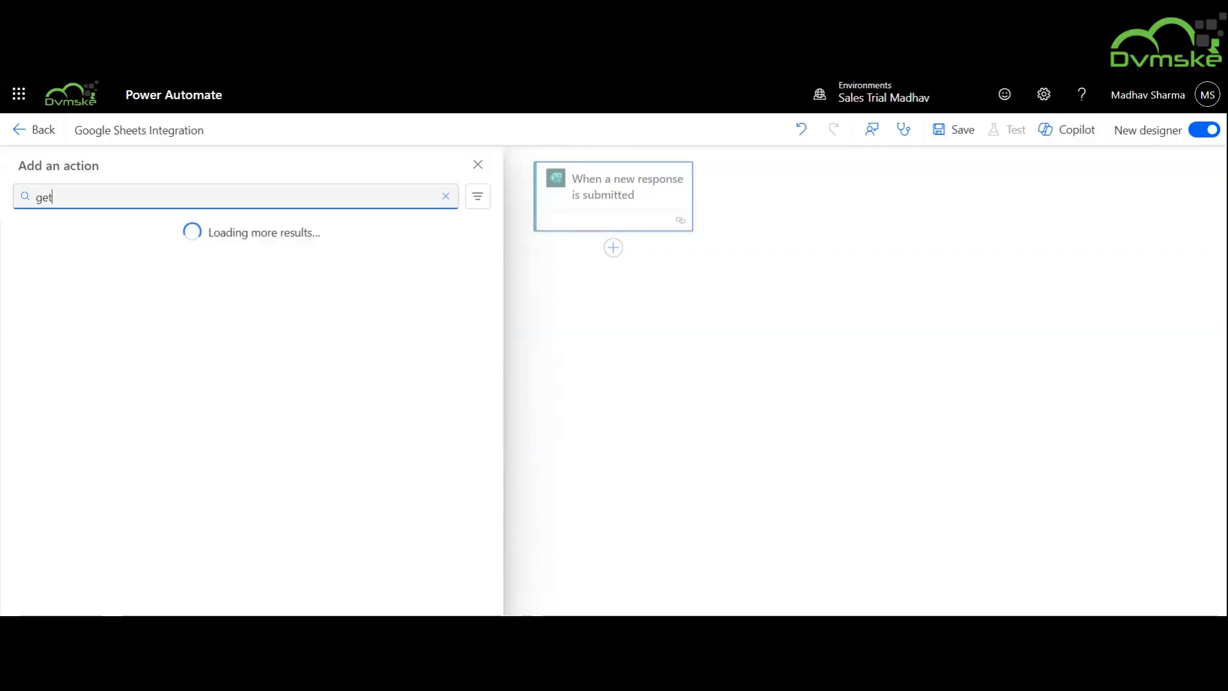
{"action": "type", "text": "form details"}
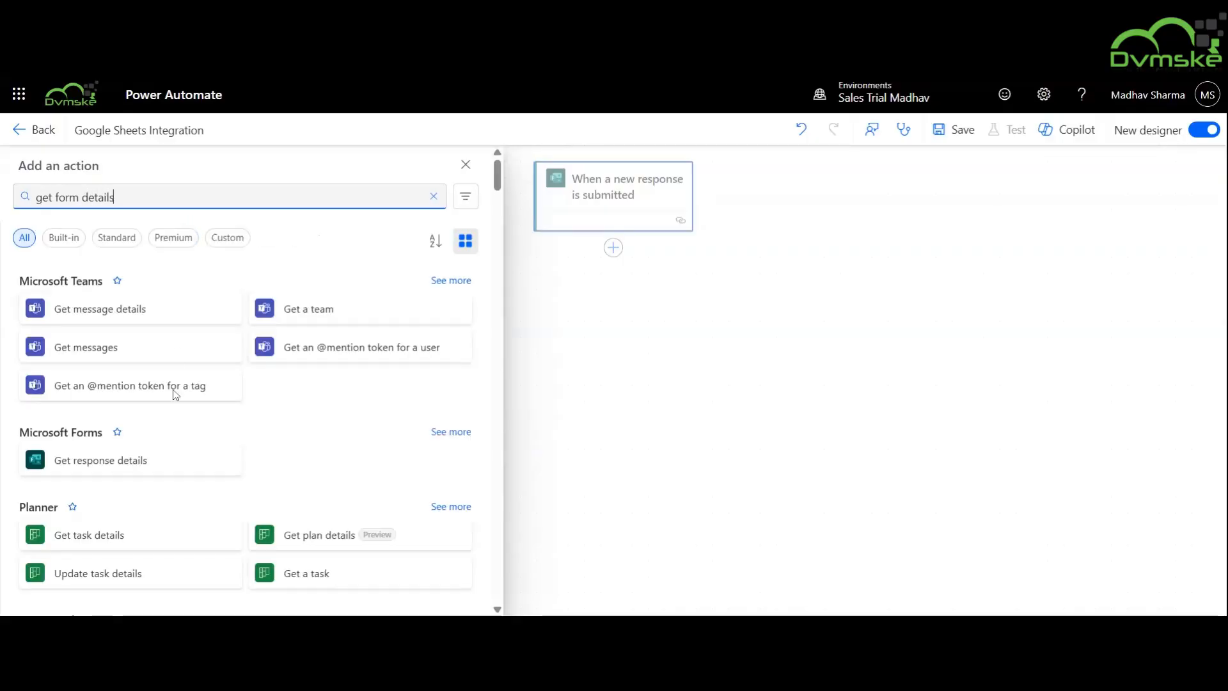
{"action": "left_click", "coordinate": [100, 459]}
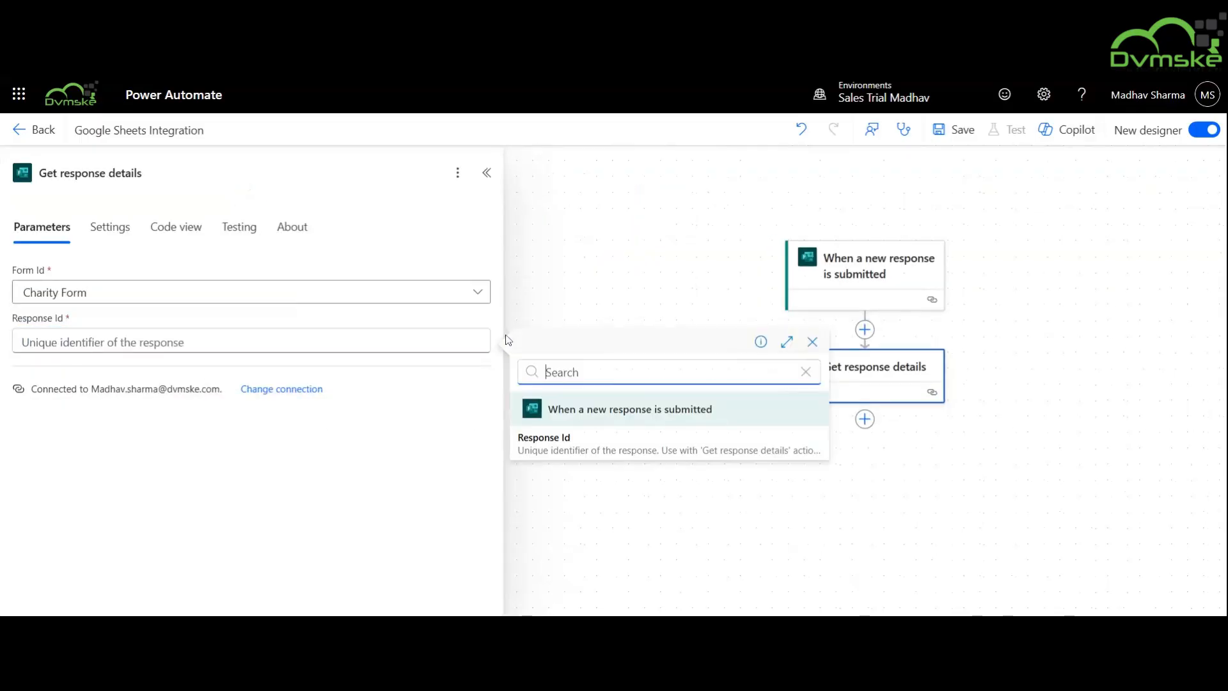
{"action": "left_click", "coordinate": [864, 419]}
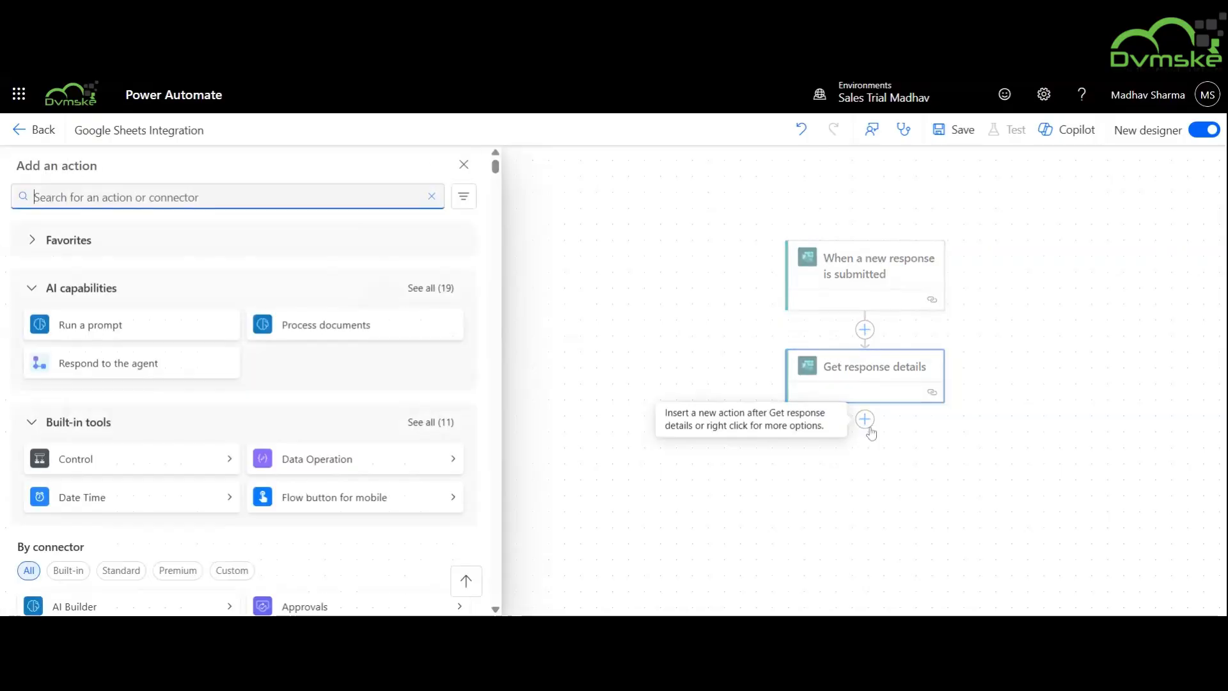
Step: Add a Google Sheets Insert row step targeting New Charity Submissions in GoogleDrive, Sheet1
{"action": "type", "text": "google"}
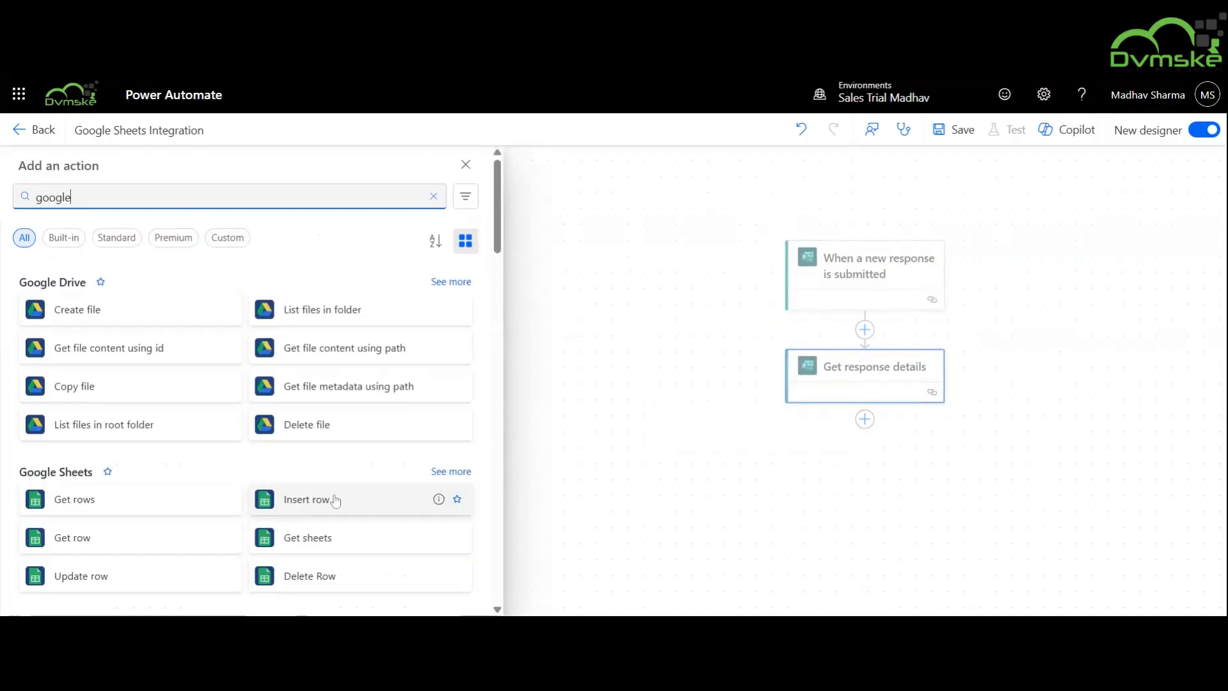
{"action": "left_click", "coordinate": [307, 499]}
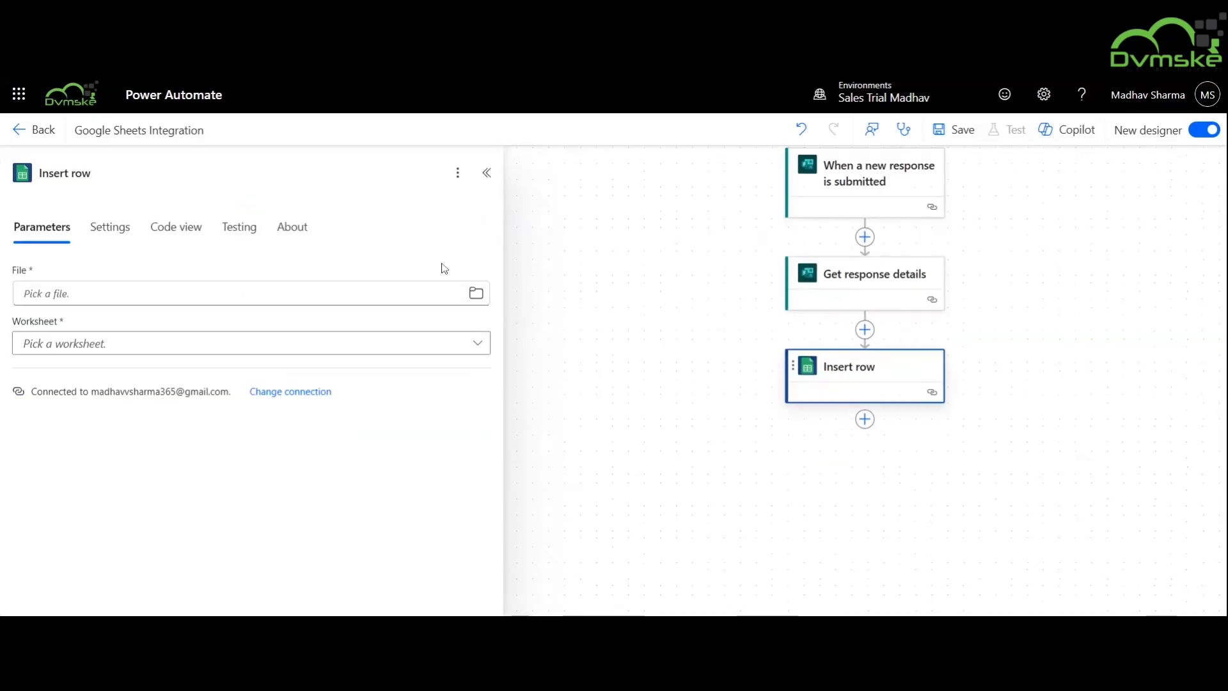
{"action": "left_click", "coordinate": [476, 293]}
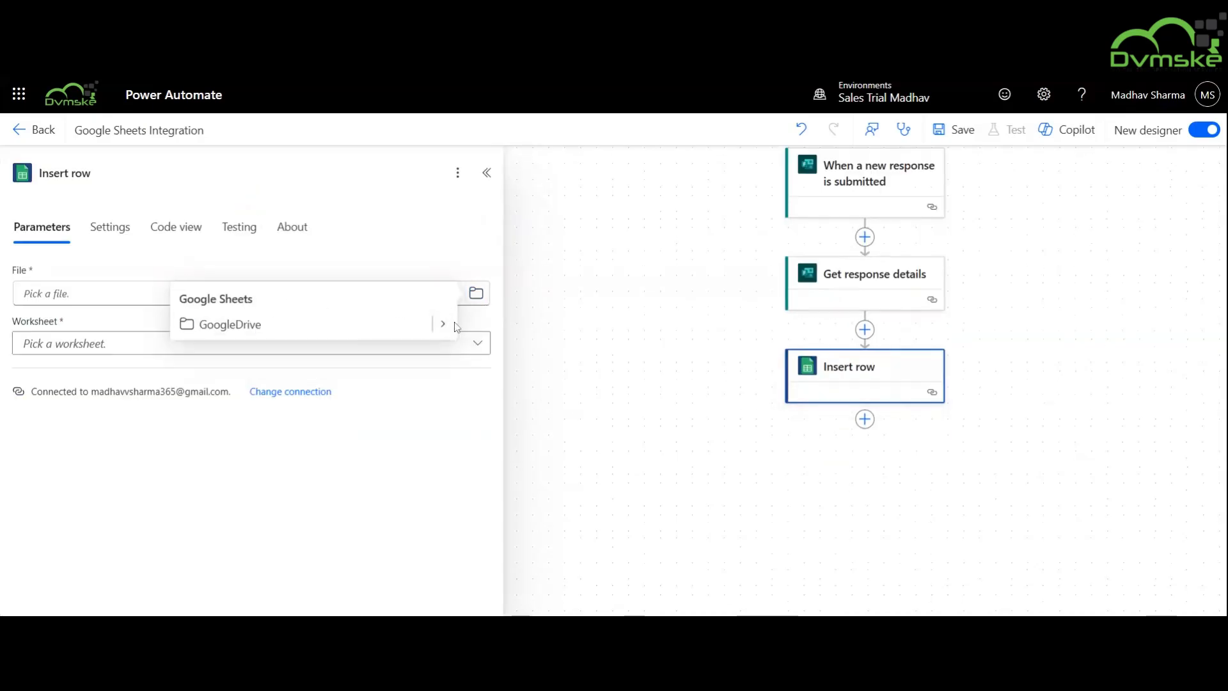
{"action": "left_click", "coordinate": [230, 324]}
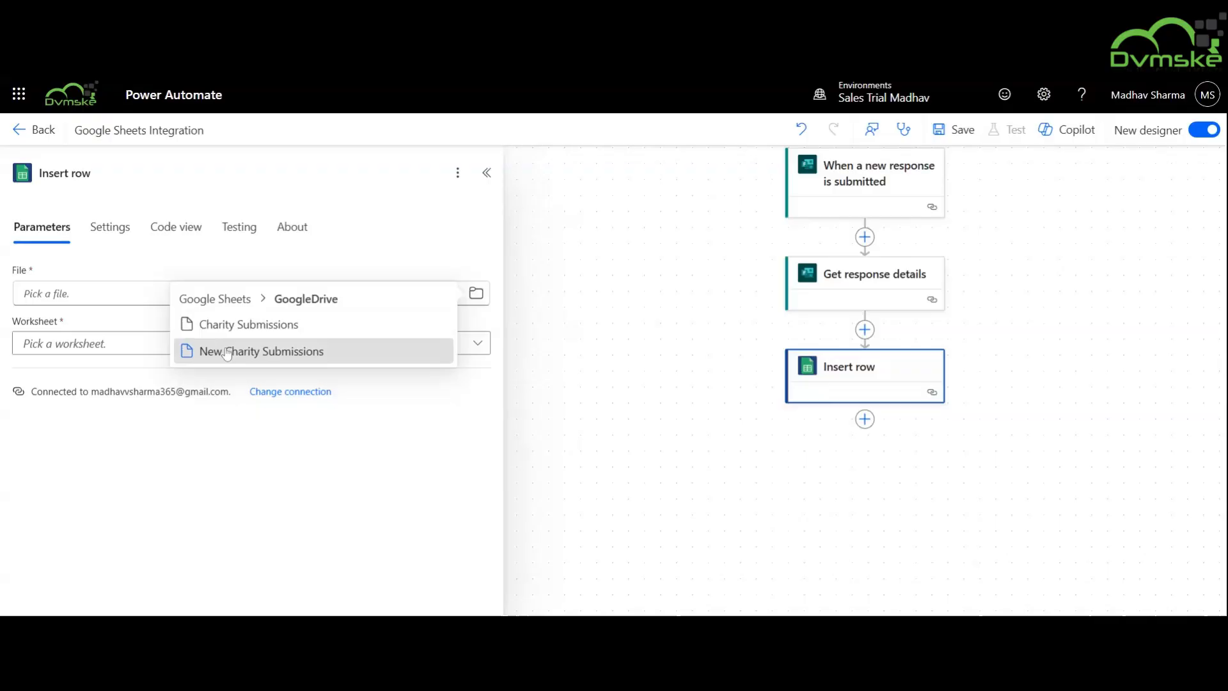
{"action": "left_click", "coordinate": [262, 351]}
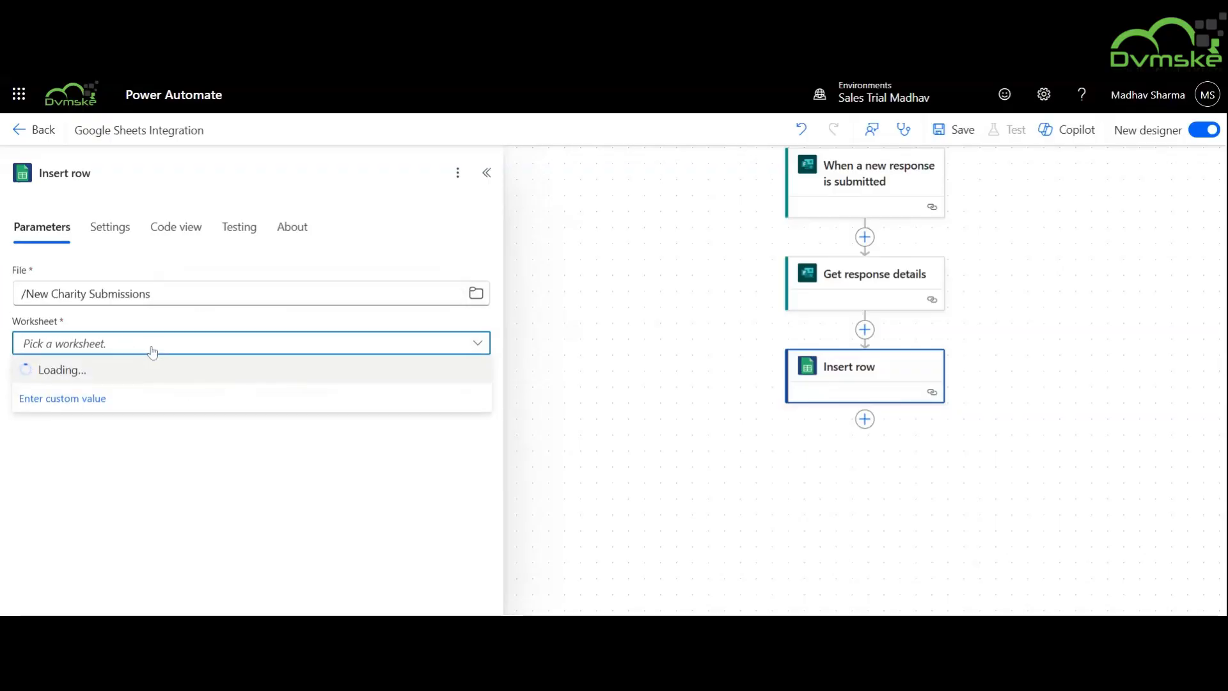
{"action": "mouse_move", "coordinate": [347, 348]}
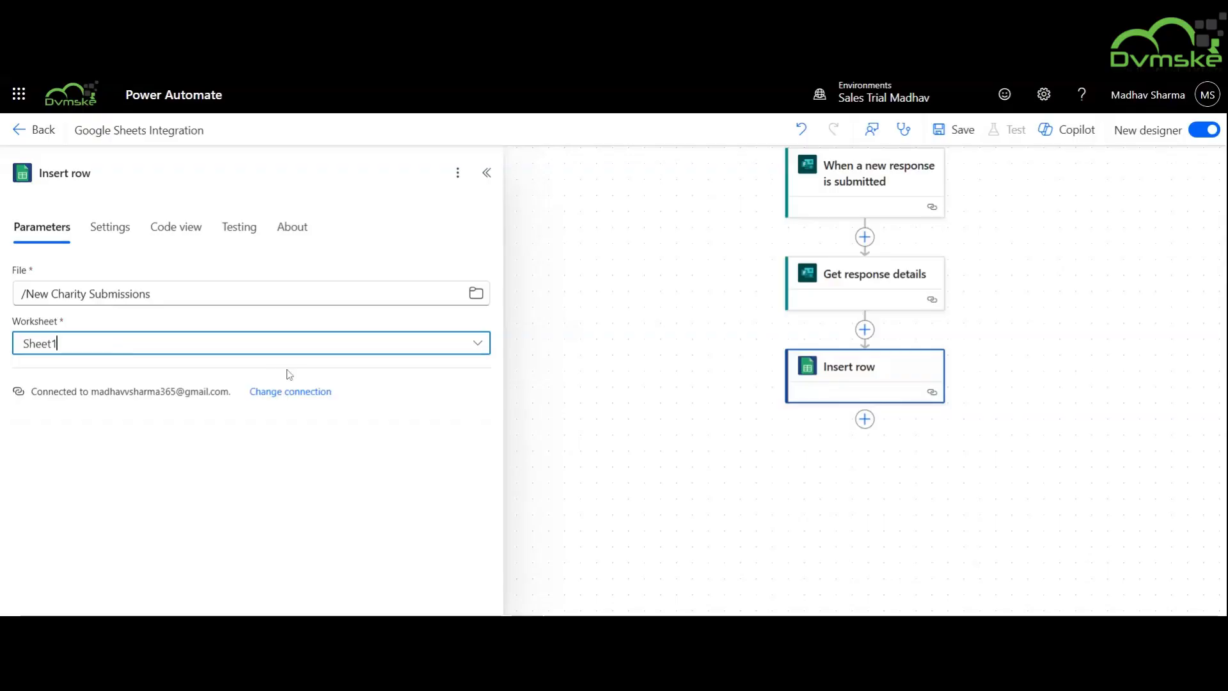
{"action": "left_click", "coordinate": [192, 427]}
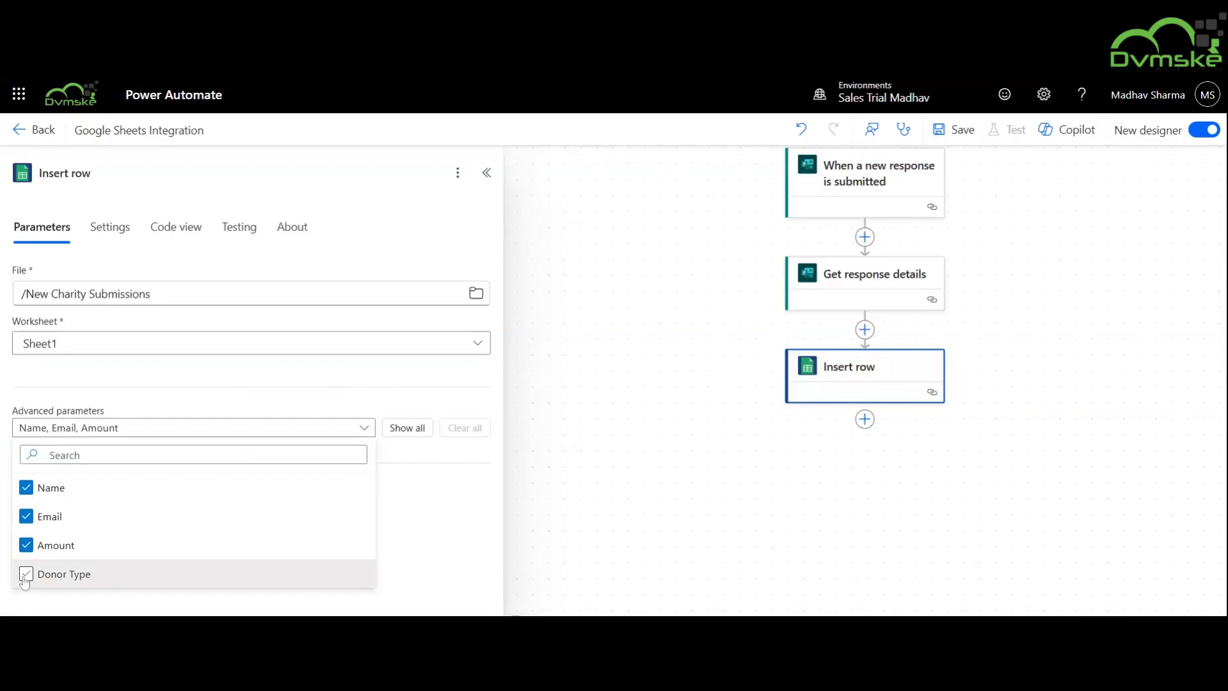
Step: Map Name, Email, Amount and Donor Type columns to the matching form answers from Get response details
{"action": "left_click", "coordinate": [26, 574]}
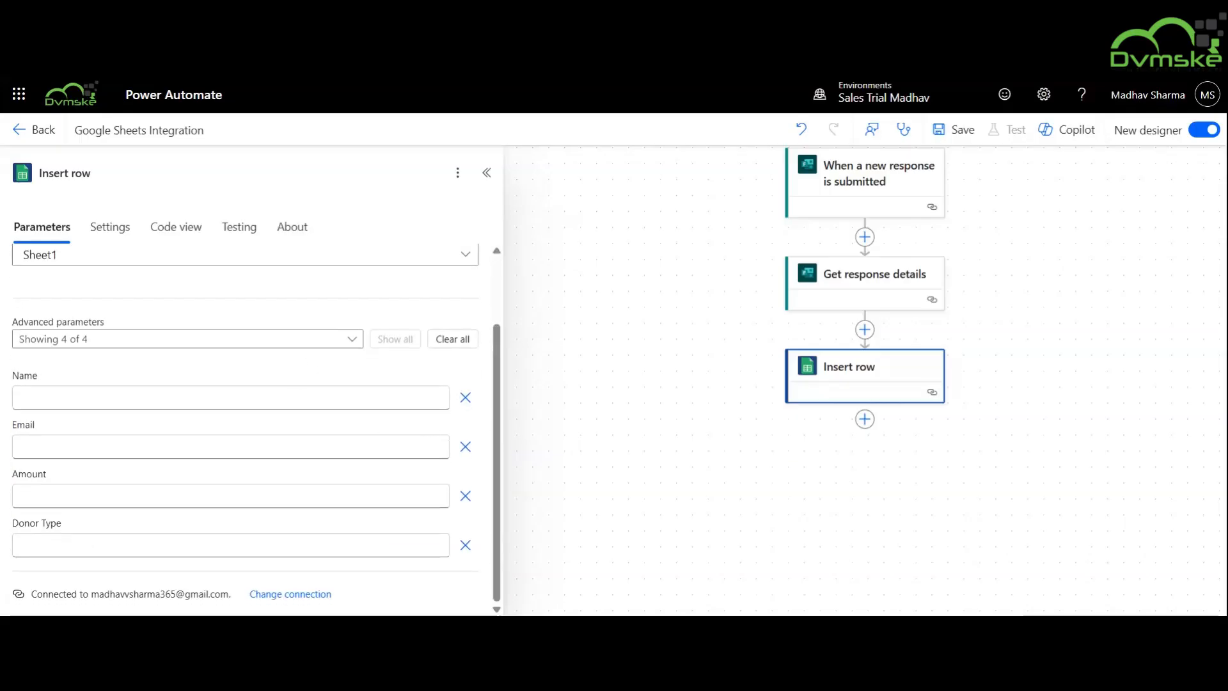
{"action": "left_click", "coordinate": [229, 396]}
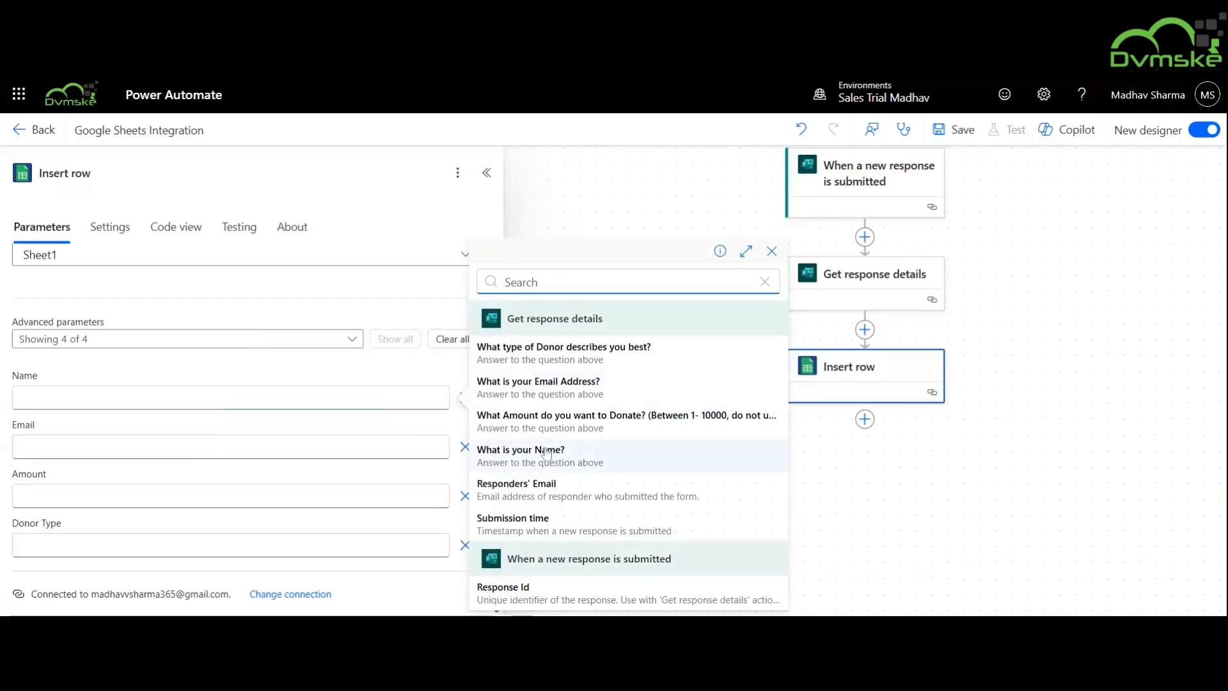
{"action": "left_click", "coordinate": [521, 449]}
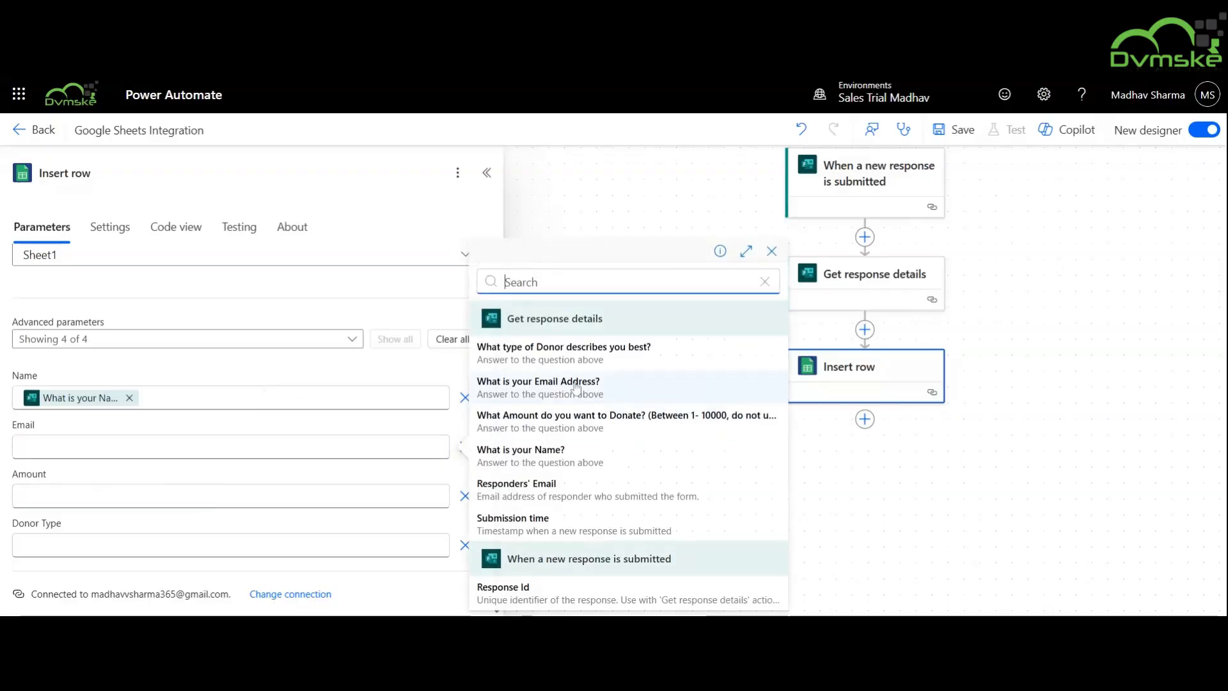
{"action": "left_click", "coordinate": [539, 386]}
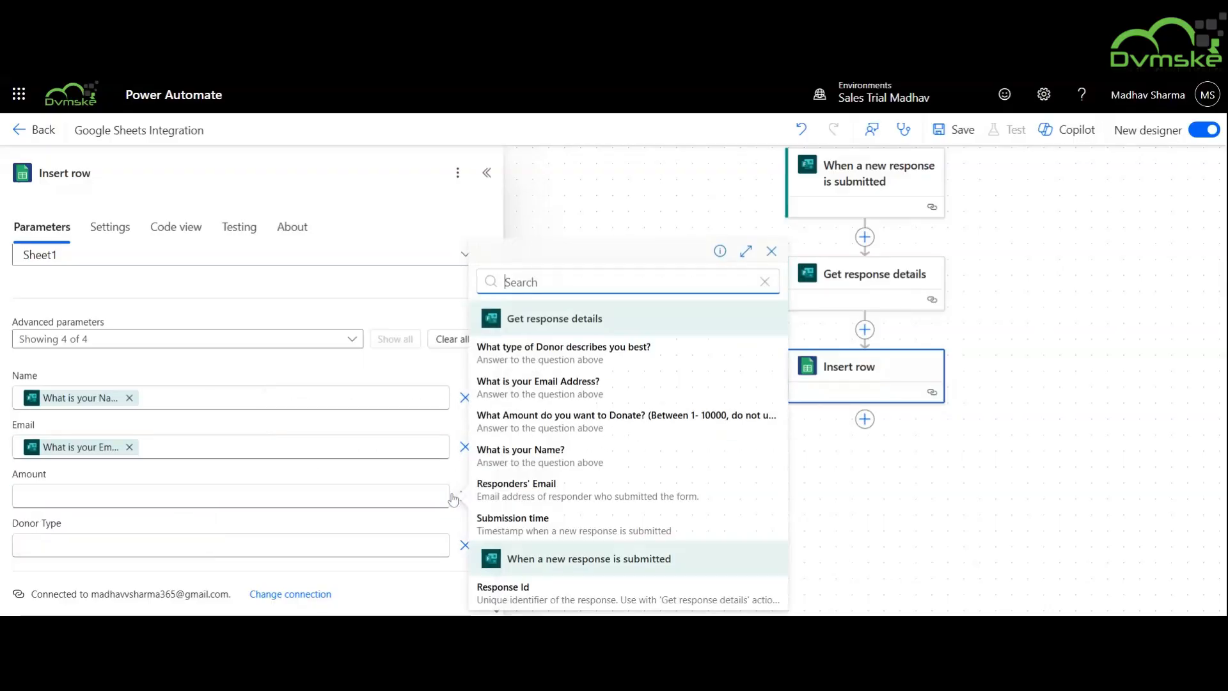
{"action": "left_click", "coordinate": [625, 415]}
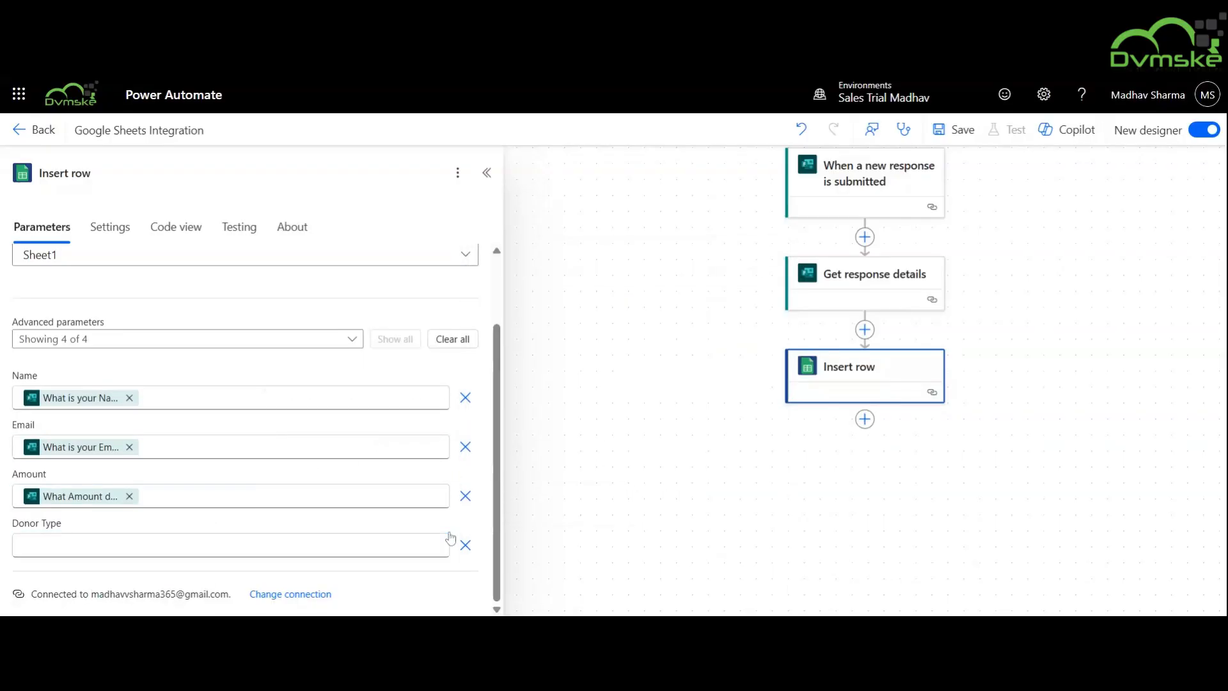
{"action": "left_click", "coordinate": [230, 545]}
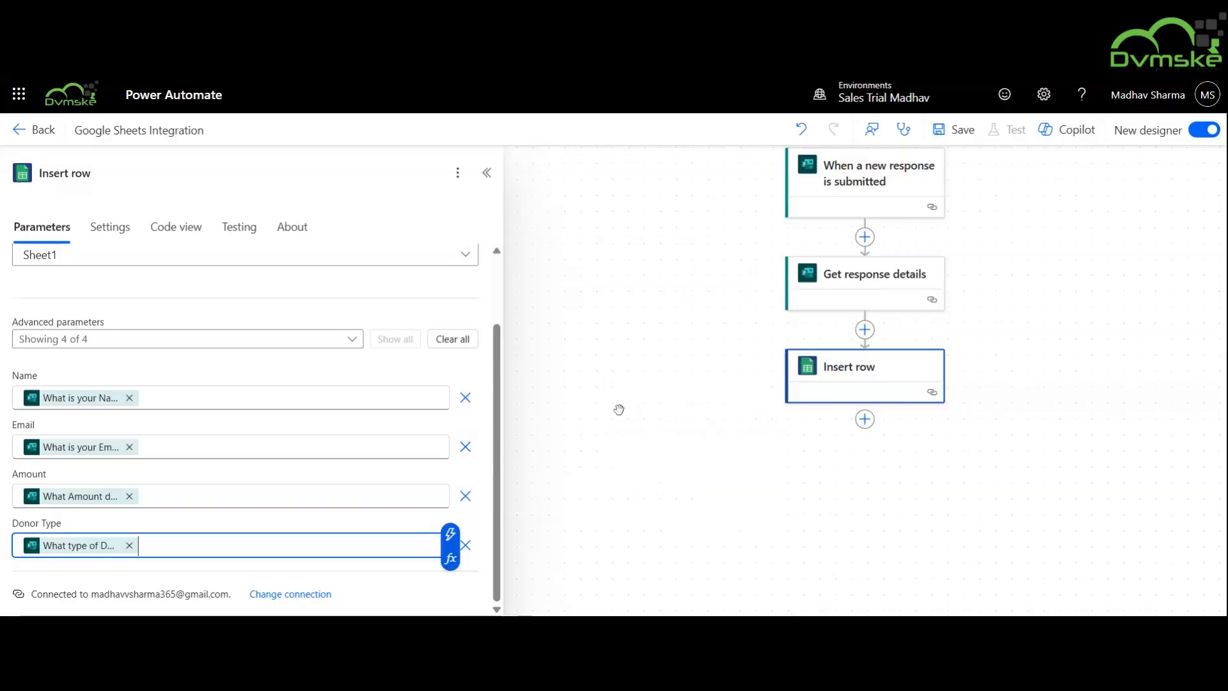
{"action": "left_click", "coordinate": [486, 173]}
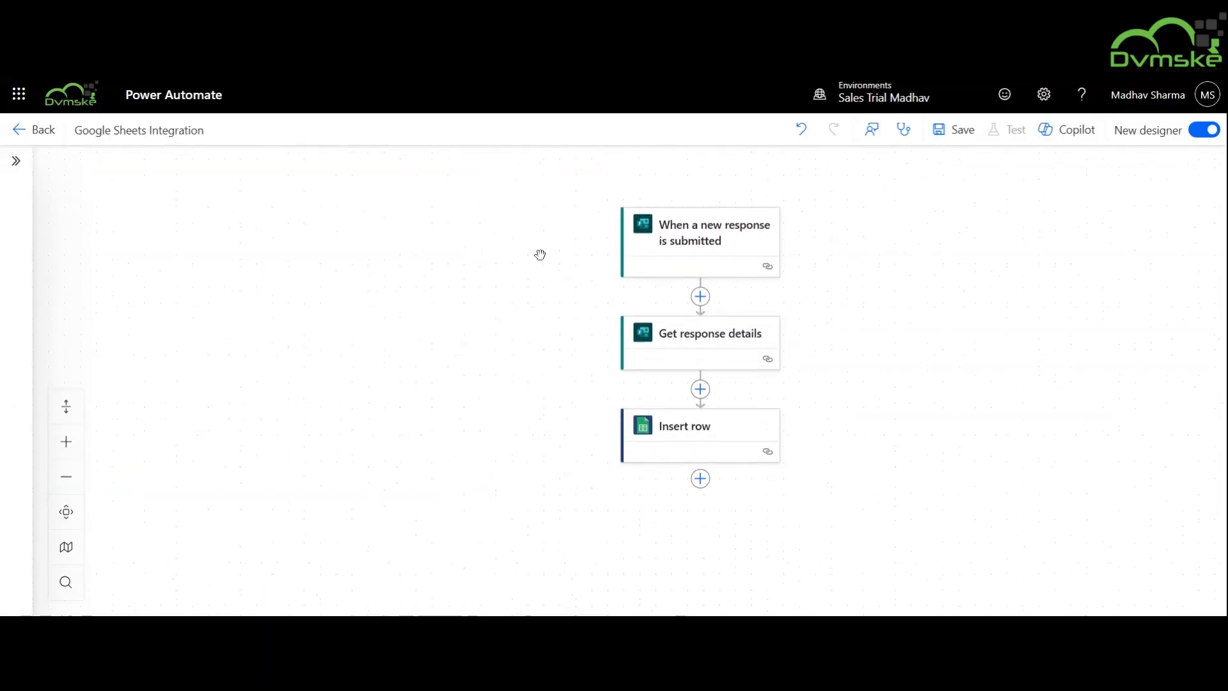
Step: Save the flow and start a manual test awaiting a form submission
{"action": "left_click", "coordinate": [954, 129]}
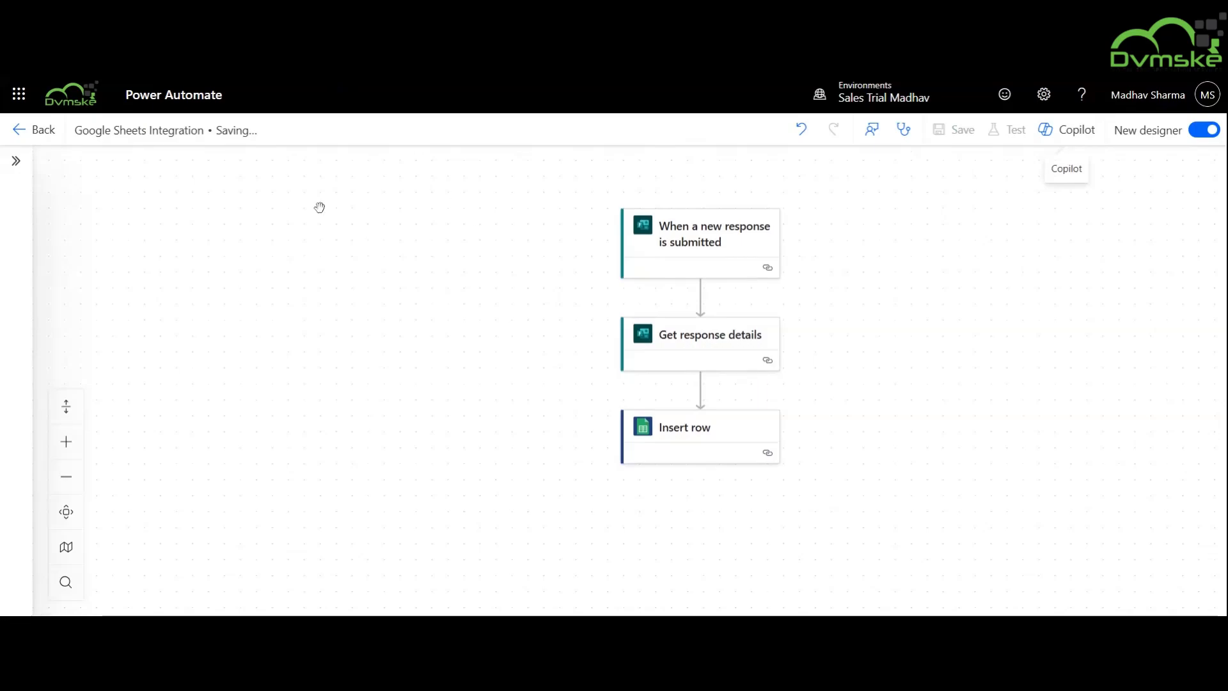
{"action": "left_click", "coordinate": [954, 130]}
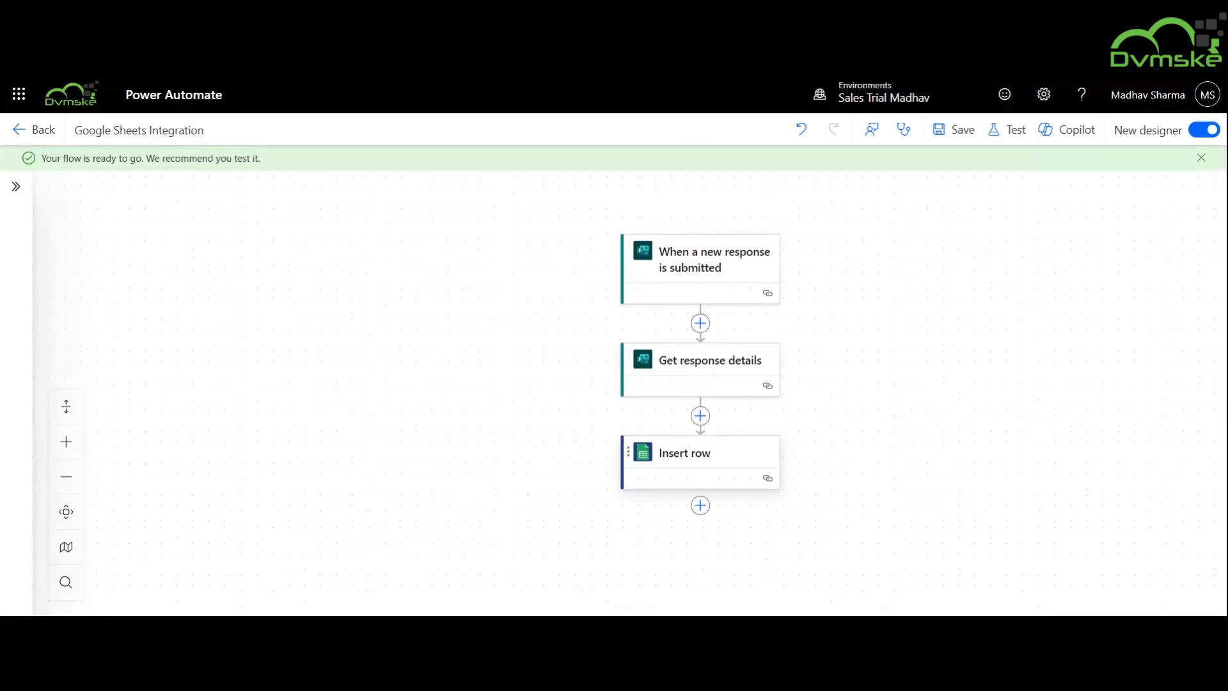
{"action": "left_click", "coordinate": [1014, 130]}
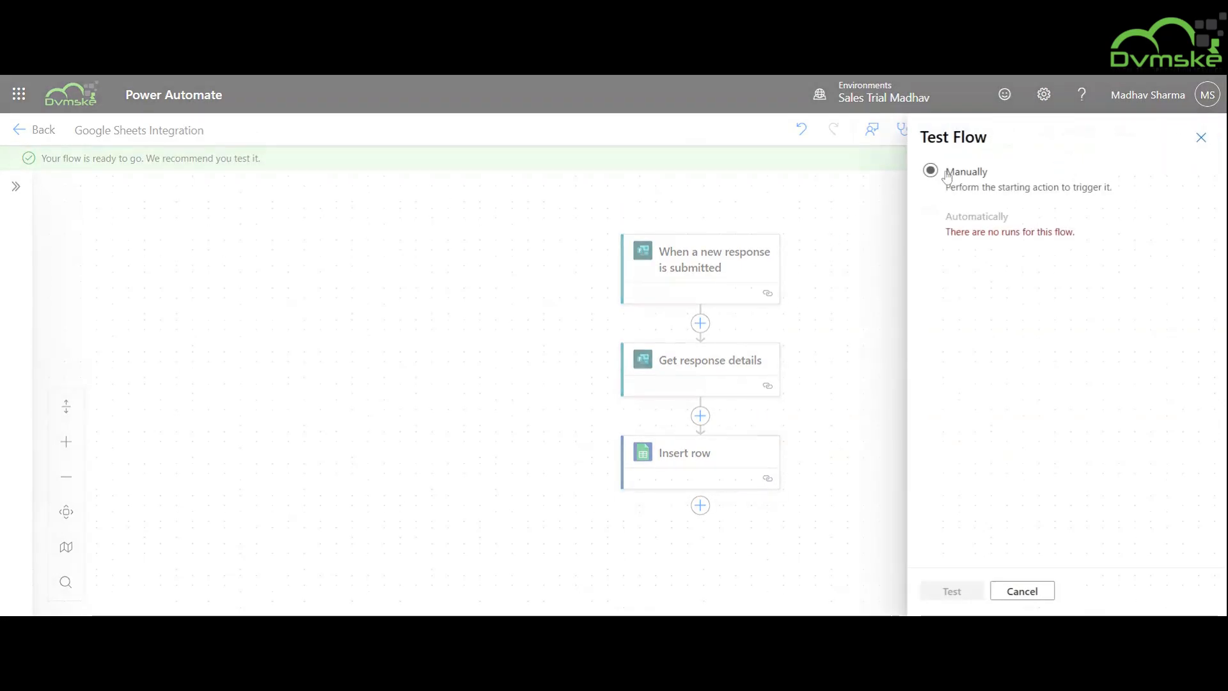
{"action": "left_click", "coordinate": [950, 591]}
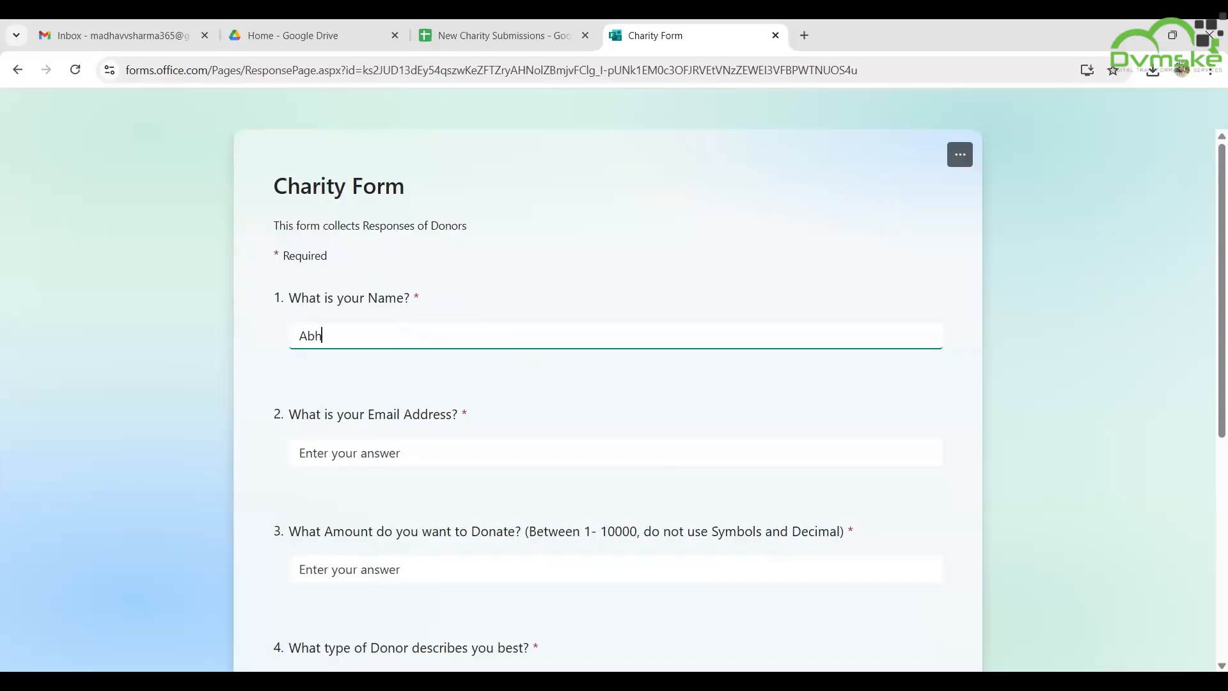
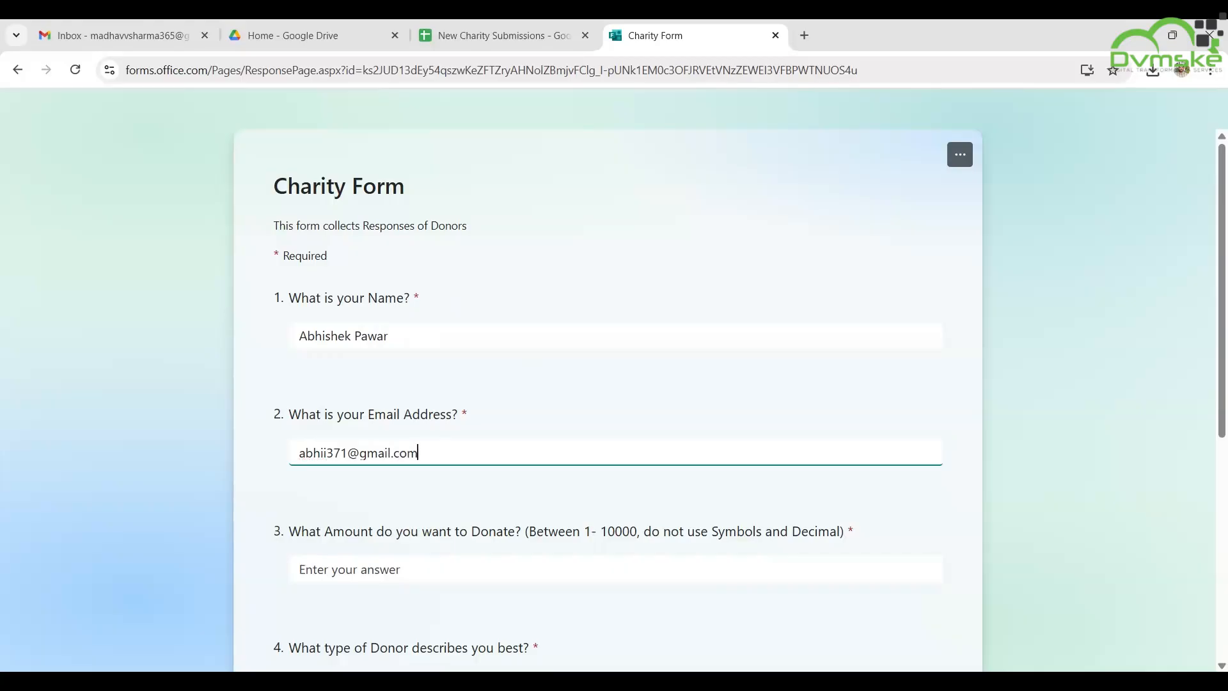
{"action": "type", "text": "9000"}
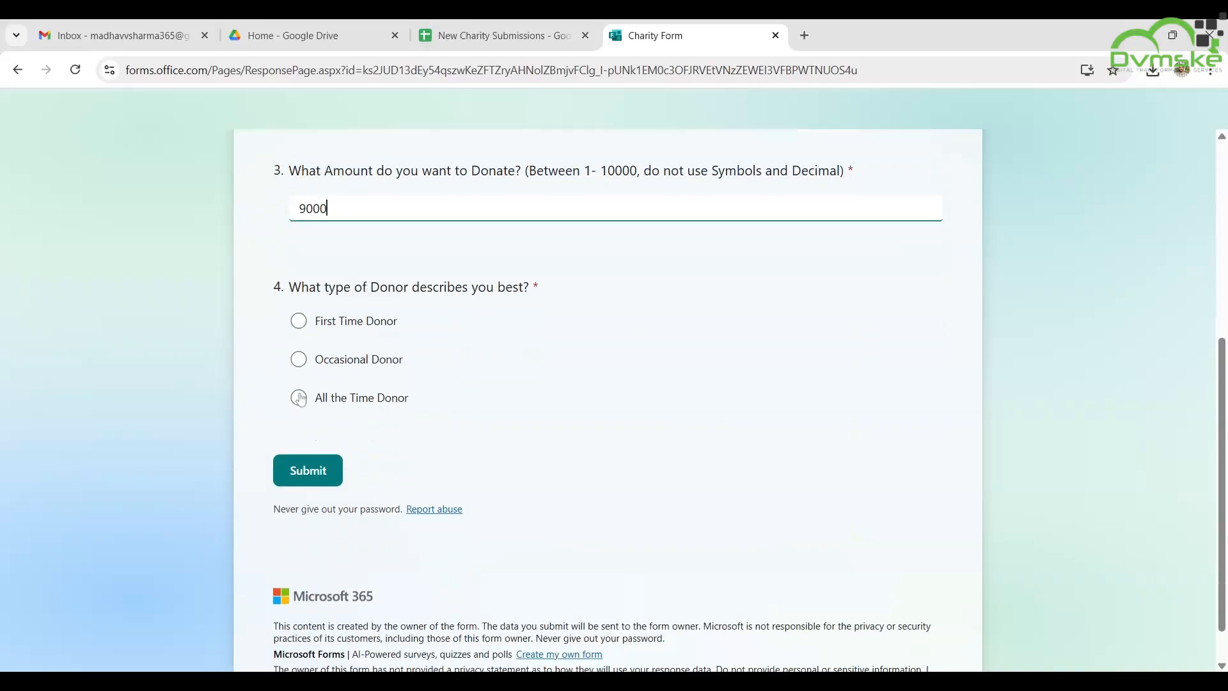
{"action": "left_click", "coordinate": [307, 469]}
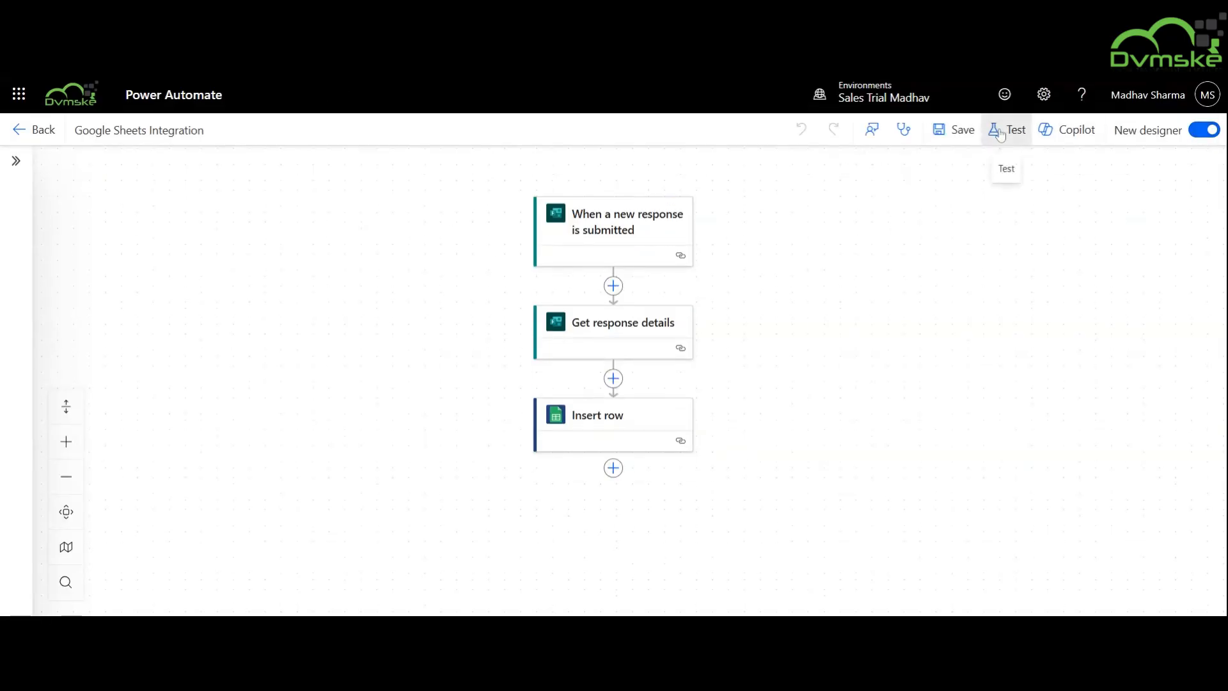
Step: Start the flow's manual test again, waiting for a new response
{"action": "left_click", "coordinate": [1015, 129]}
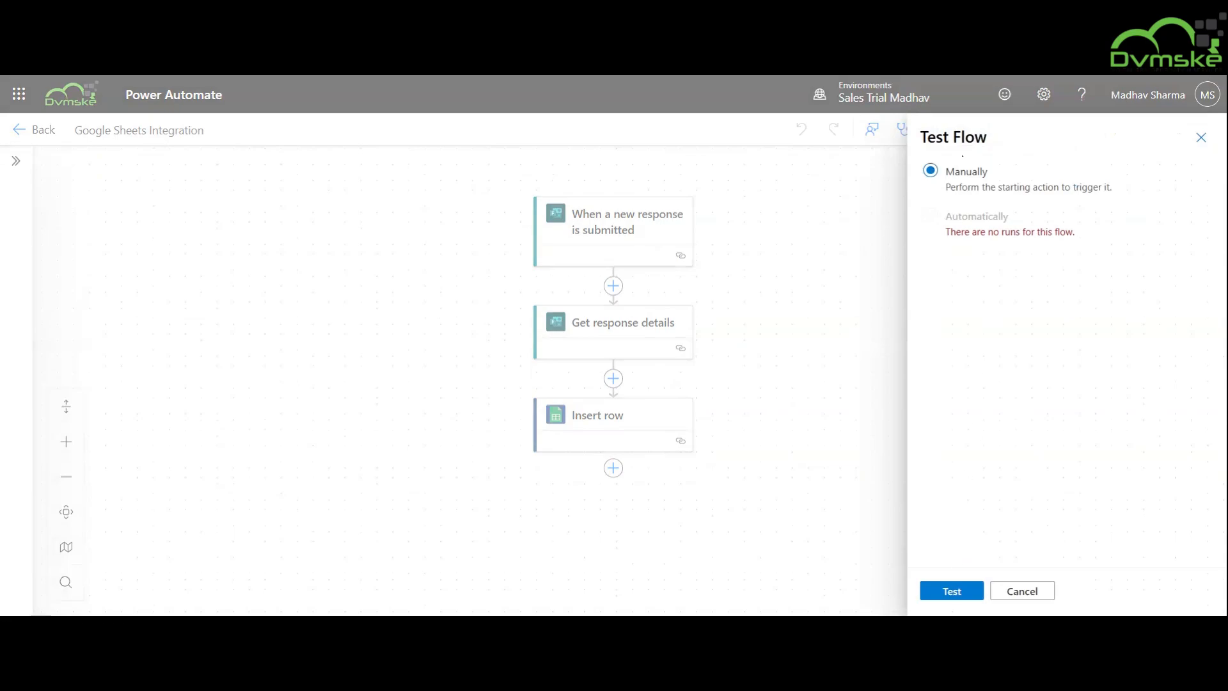
{"action": "left_click", "coordinate": [950, 591]}
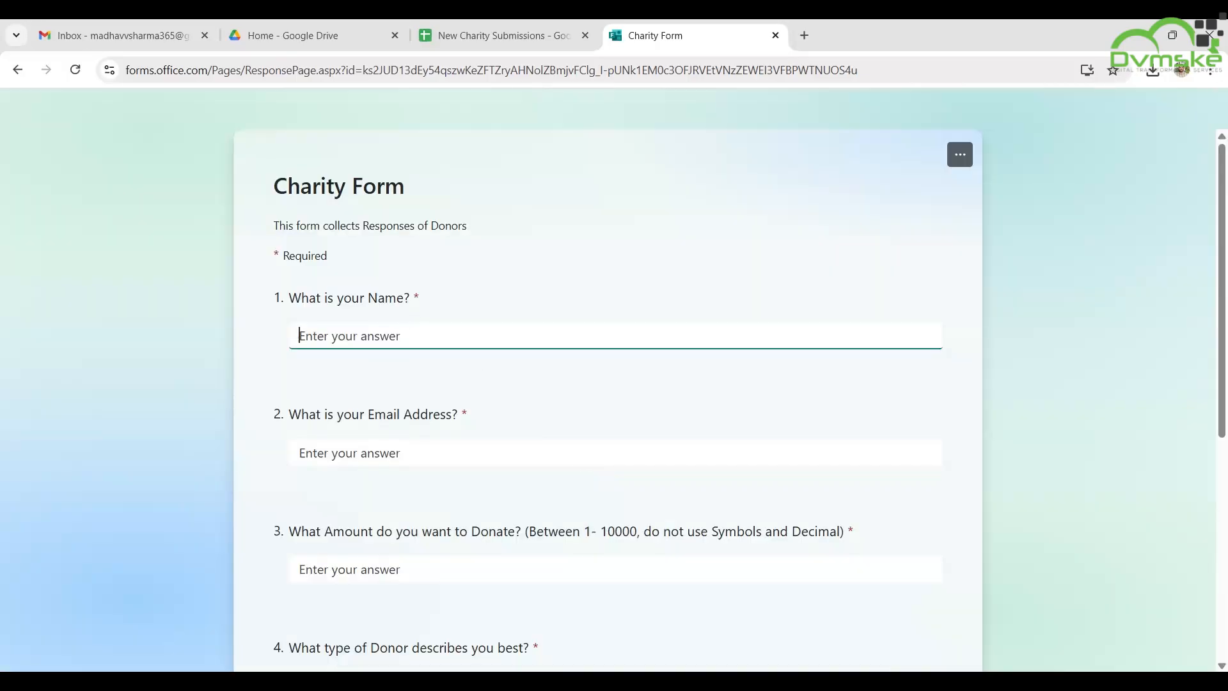
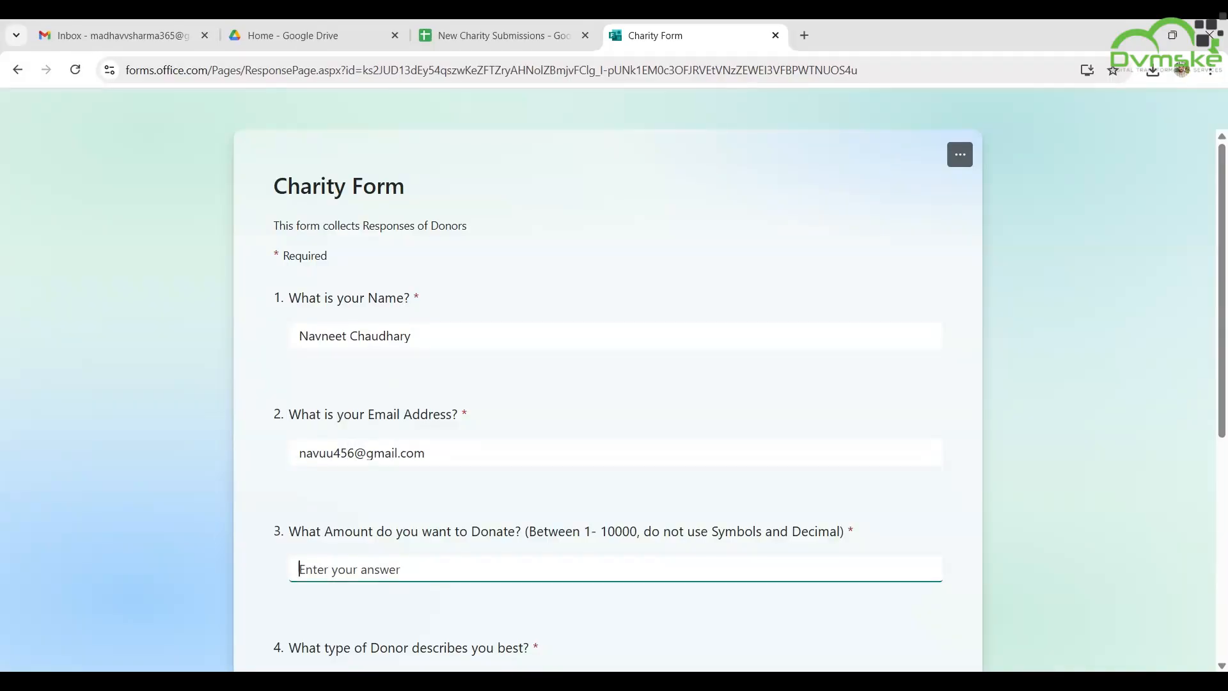
{"action": "left_click", "coordinate": [299, 312]}
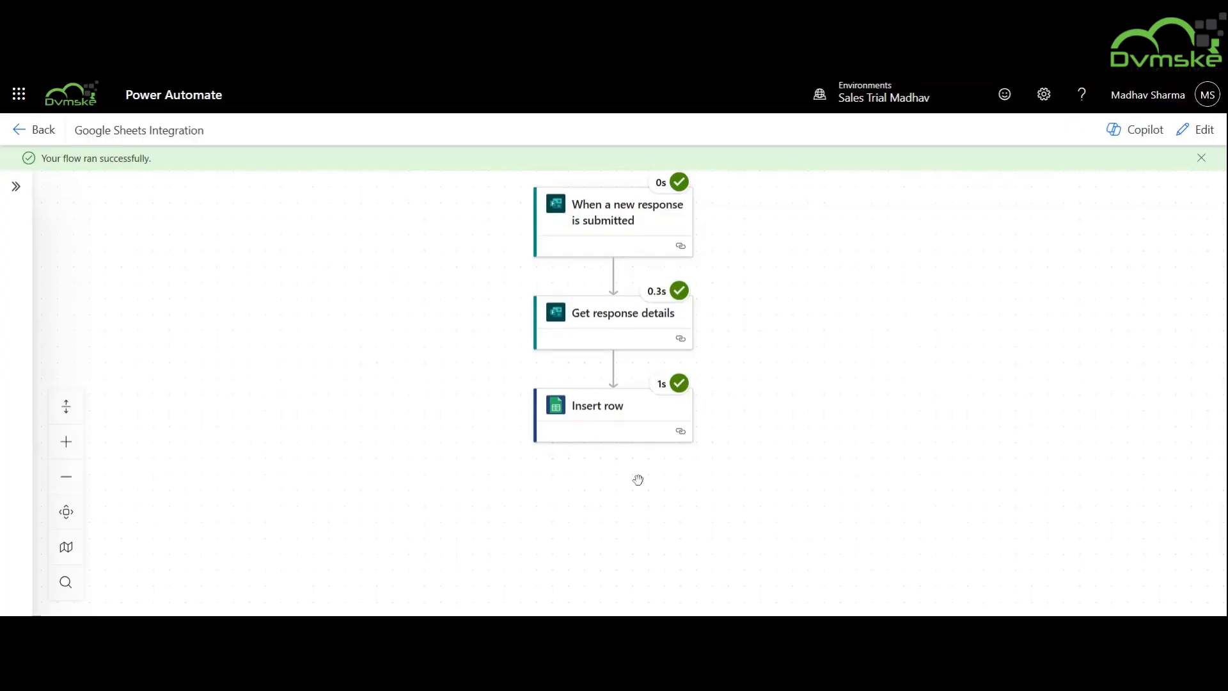
{"action": "left_click", "coordinate": [500, 35]}
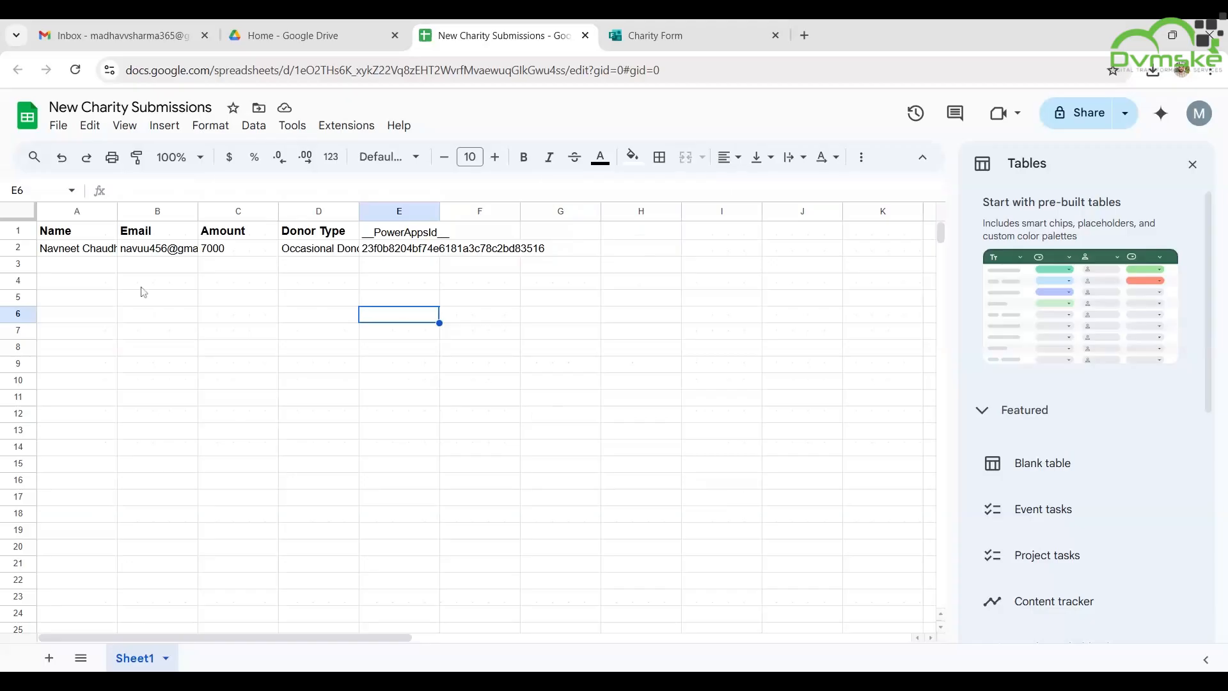
{"action": "mouse_move", "coordinate": [296, 262]}
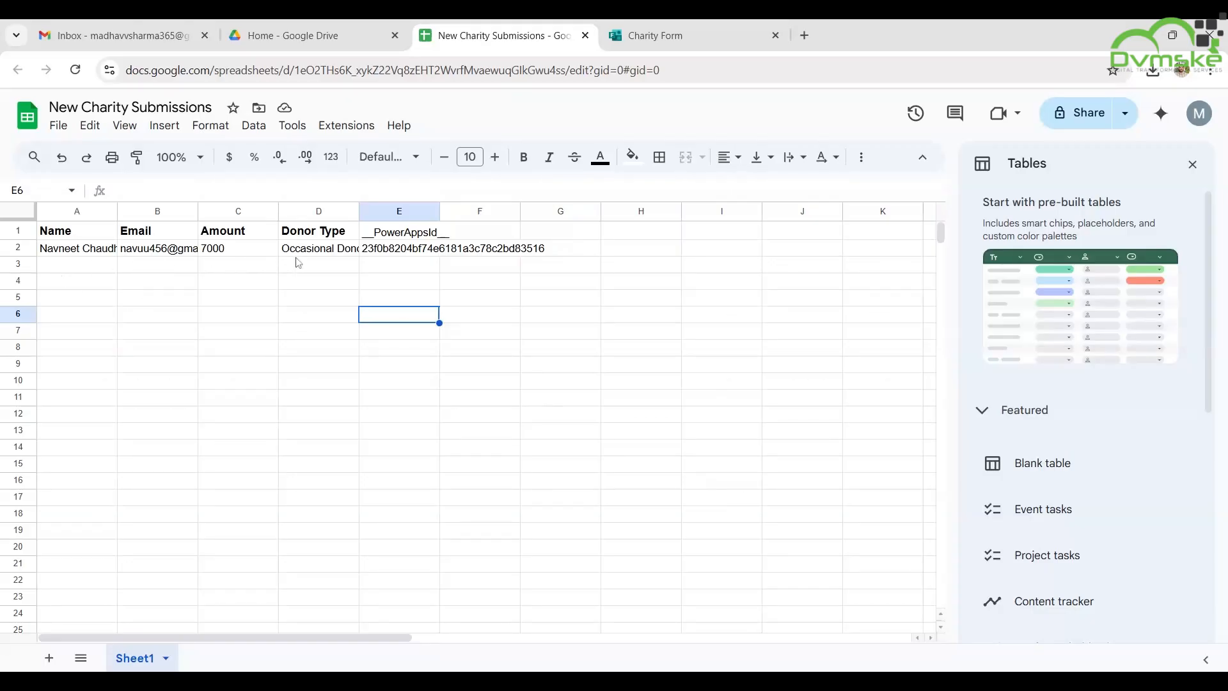